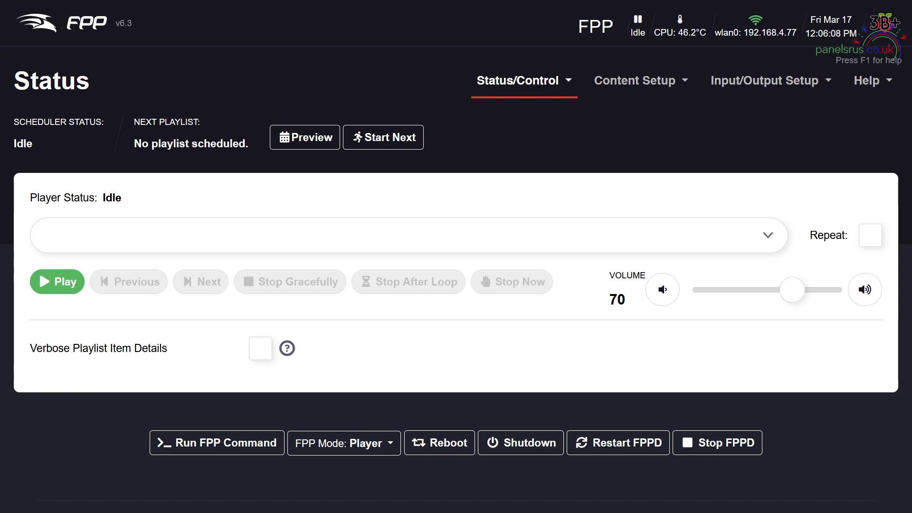
pyautogui.moveTo(714, 505)
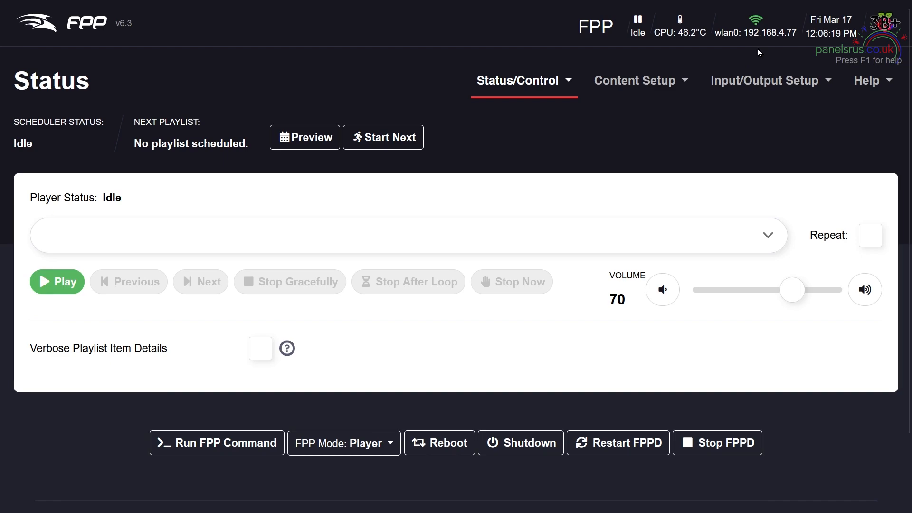
pyautogui.moveTo(746, 55)
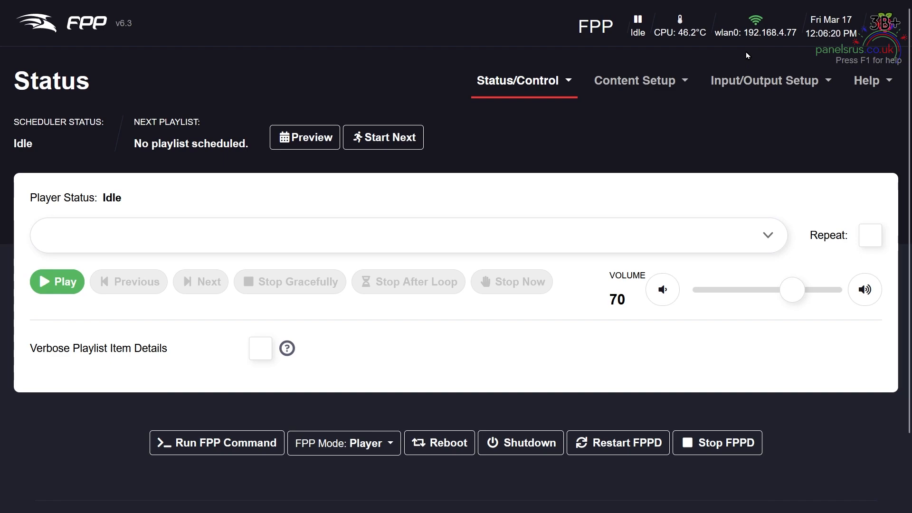
pyautogui.moveTo(715, 62)
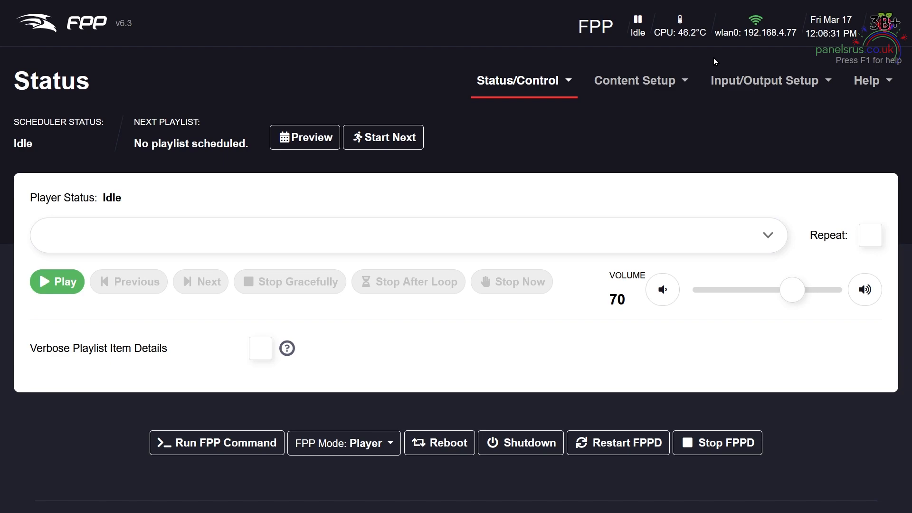
pyautogui.moveTo(724, 55)
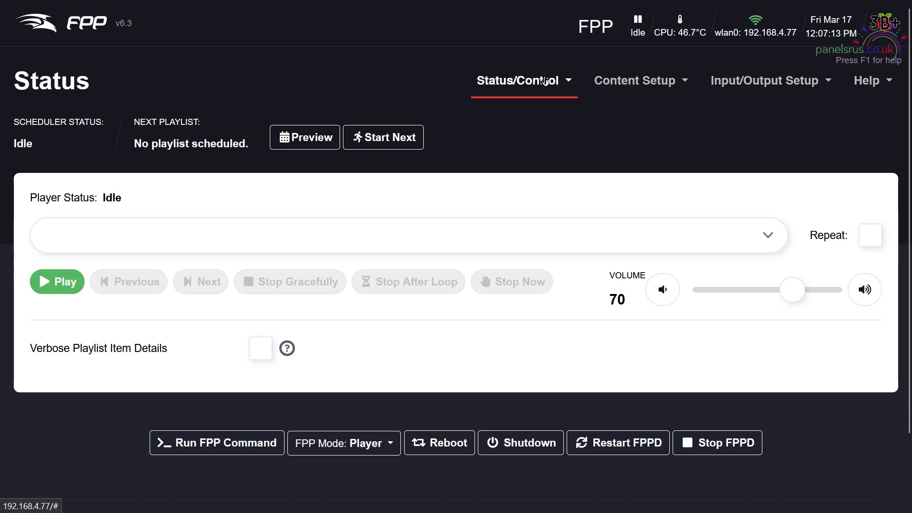
# Step: Go to Status/Control > Network and select eth0 in the interface list
pyautogui.click(524, 79)
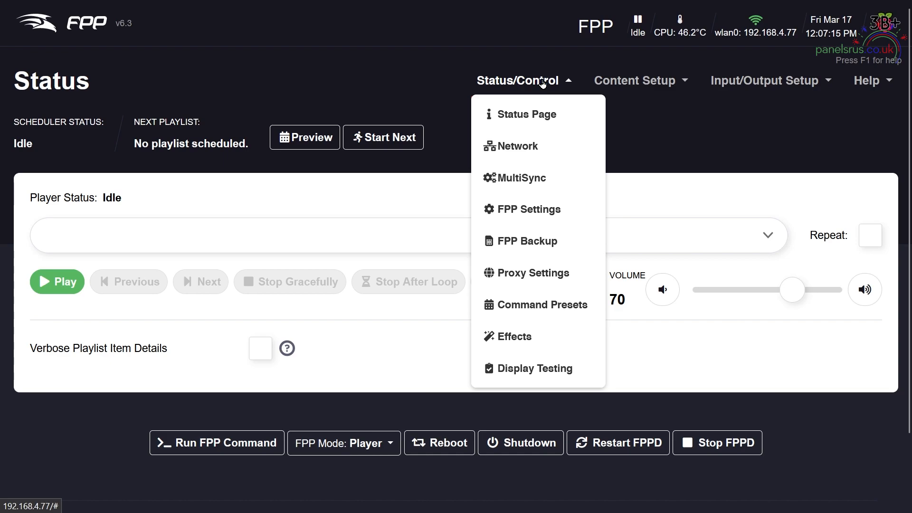
pyautogui.click(518, 147)
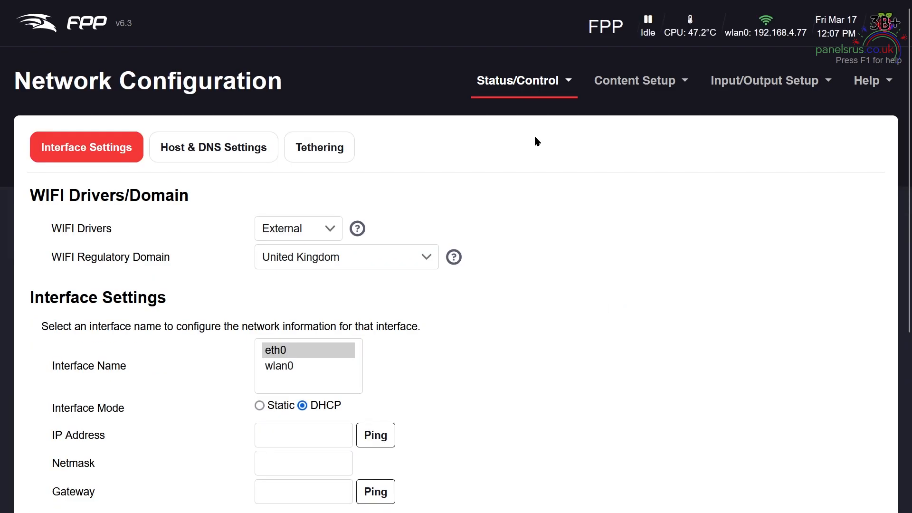
pyautogui.moveTo(297, 368)
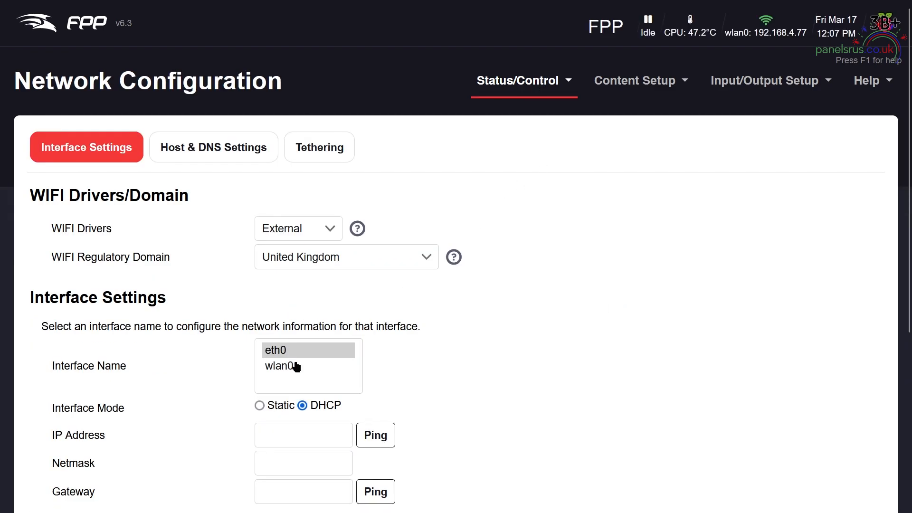
pyautogui.click(307, 340)
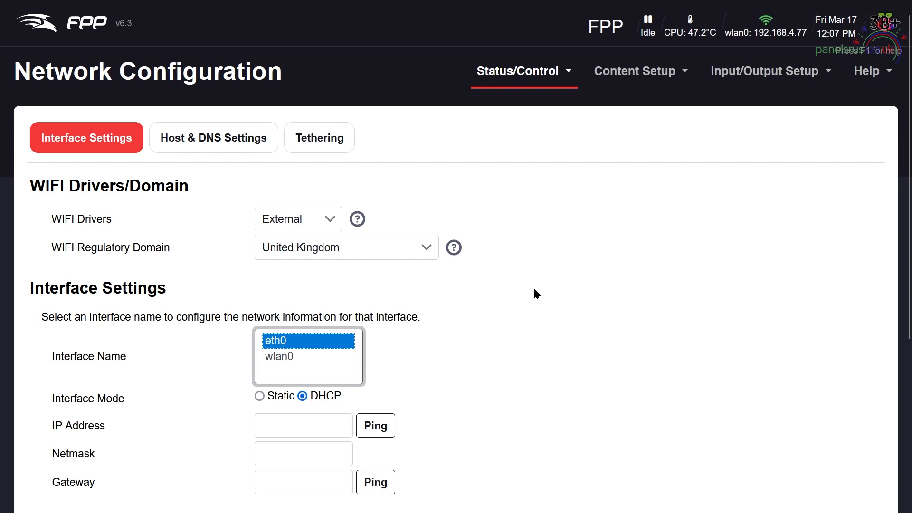
pyautogui.scroll(-3)
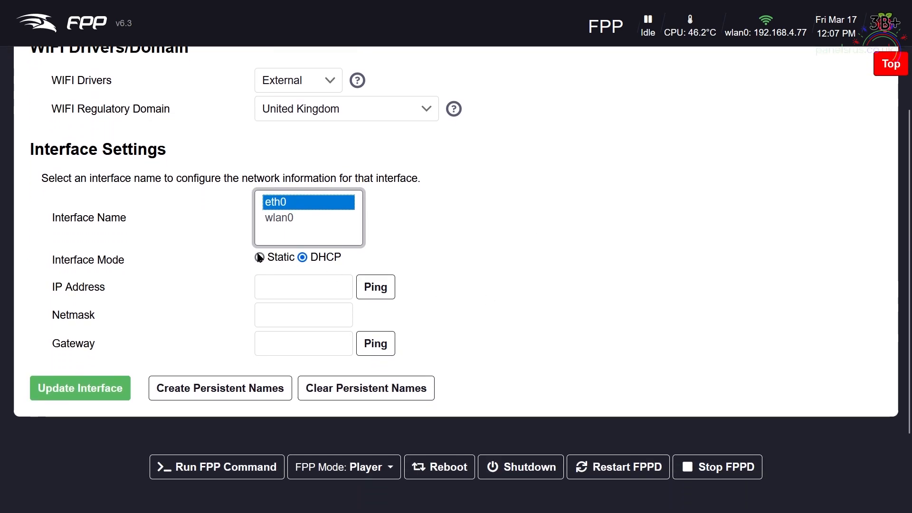
# Step: Switch eth0 to Static and enter the IP address 192.168.10.1
pyautogui.click(258, 257)
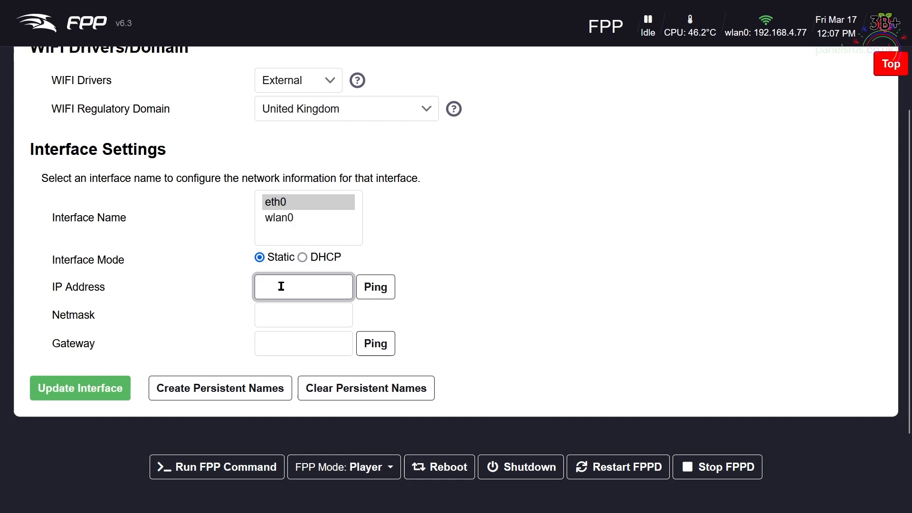
pyautogui.write('192')
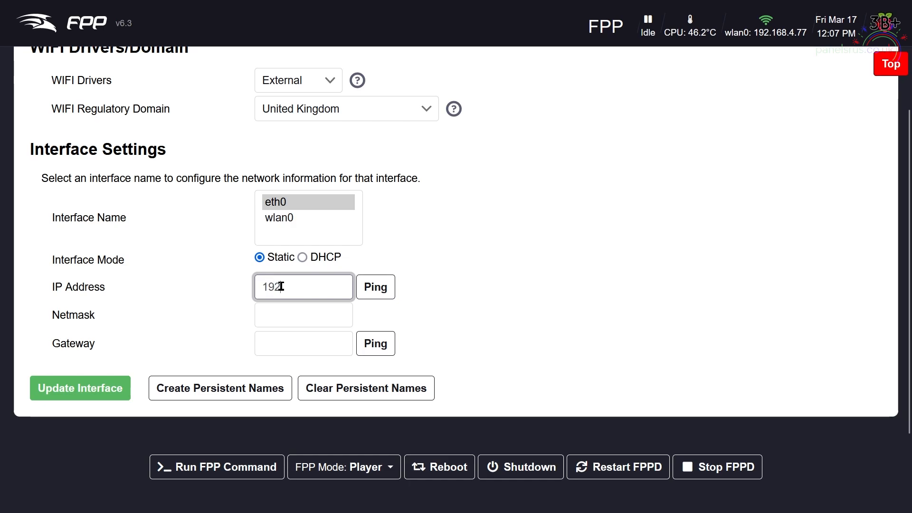
pyautogui.write('.18')
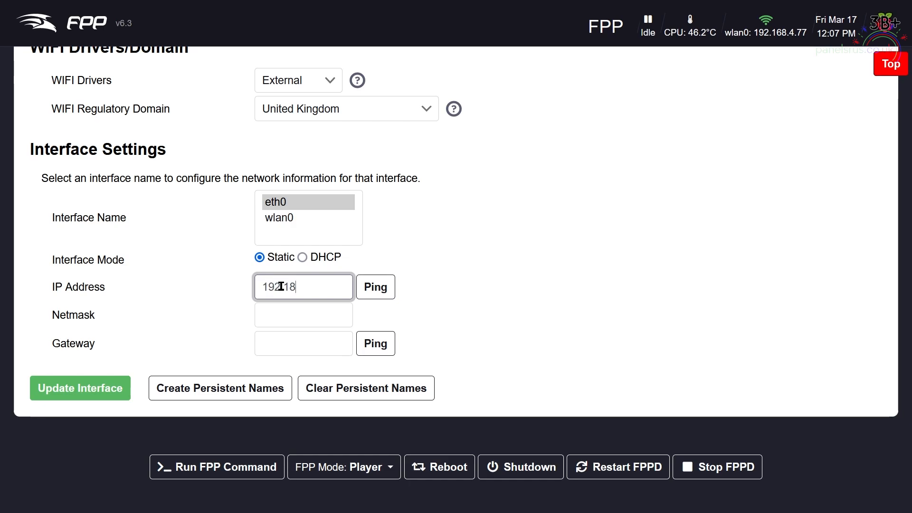
pyautogui.write('6')
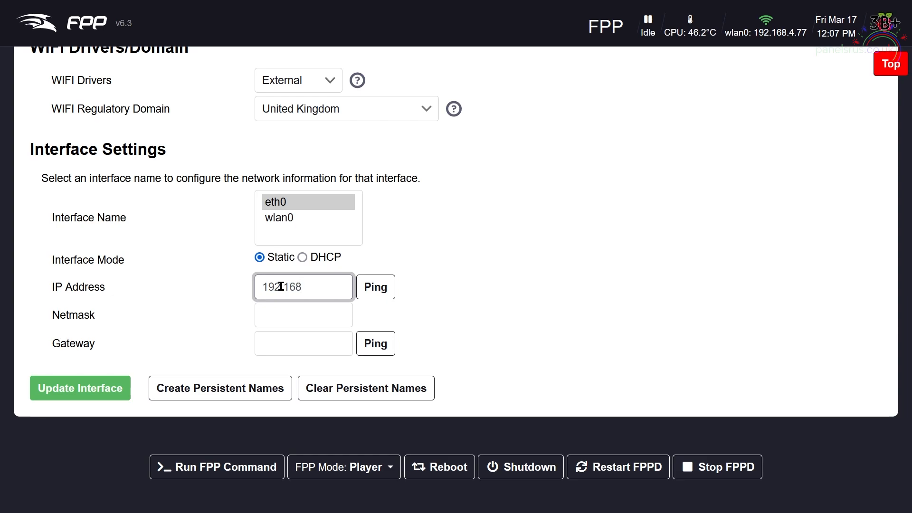
pyautogui.write('.')
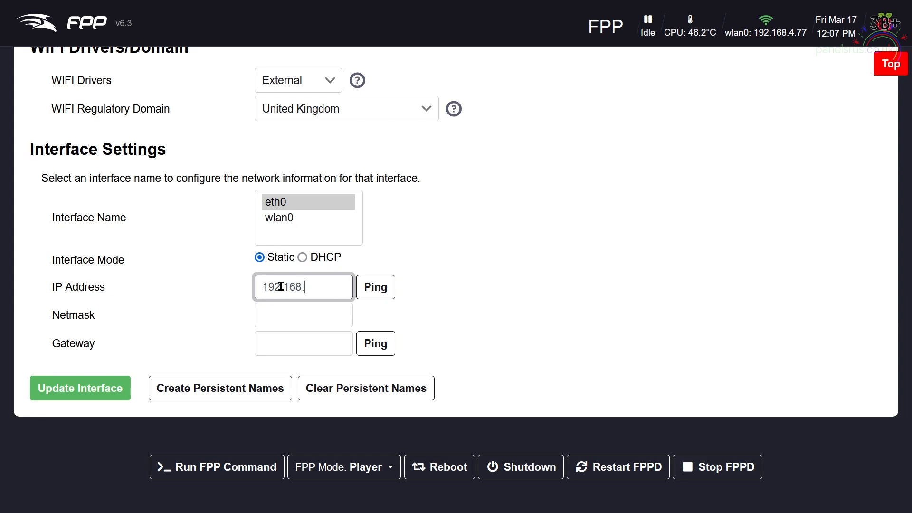
pyautogui.write('10.1')
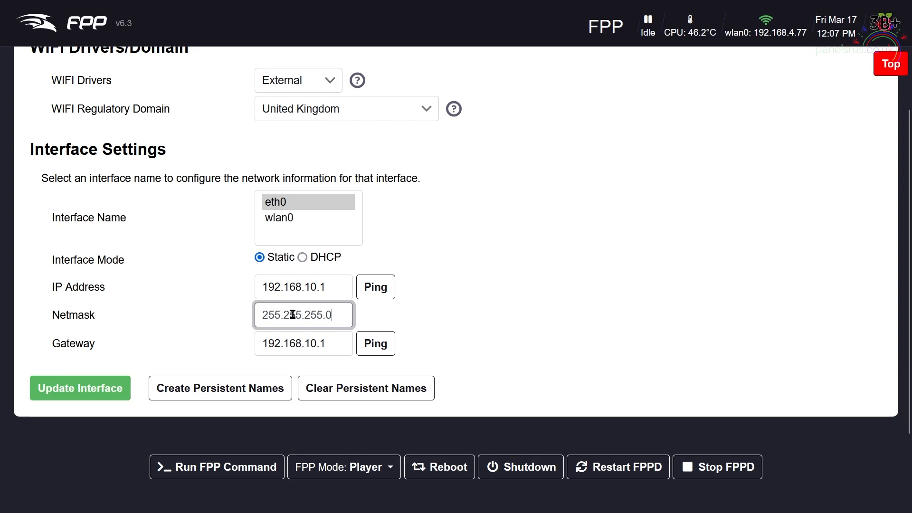
pyautogui.moveTo(345, 344)
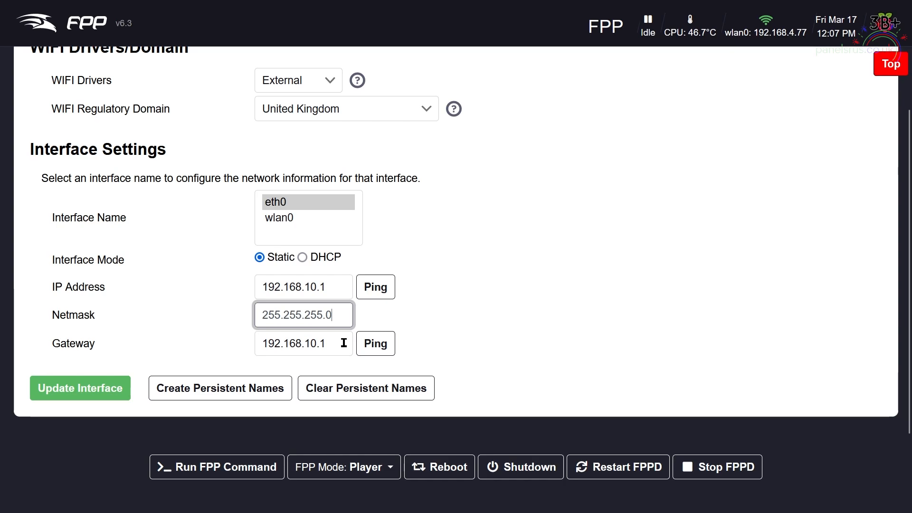
pyautogui.tripleClick(303, 344)
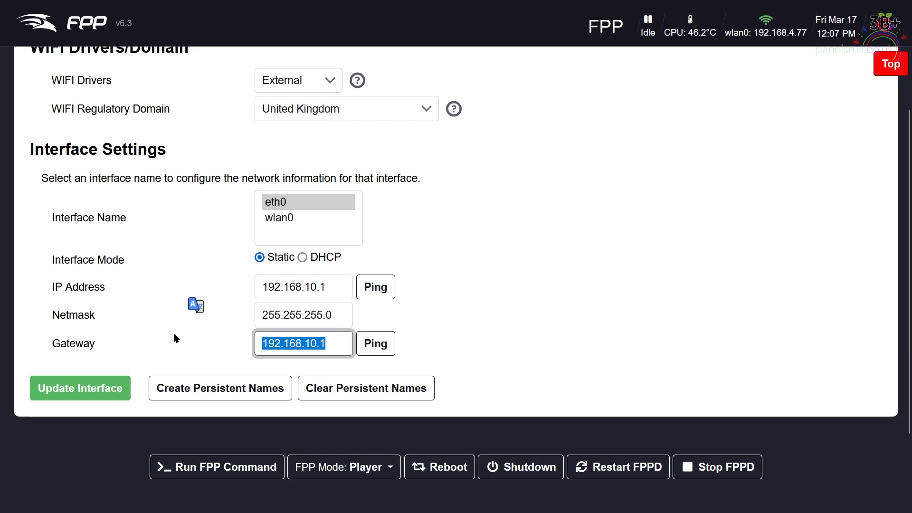
pyautogui.moveTo(175, 343)
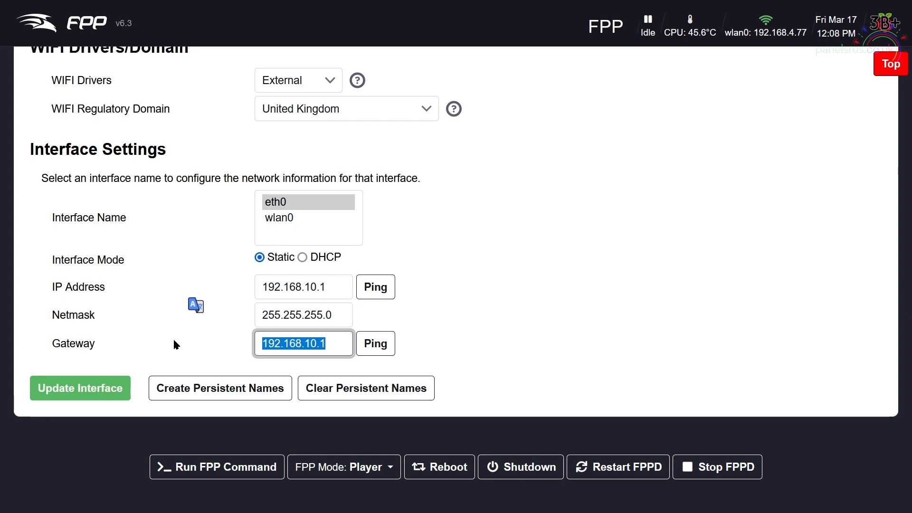
pyautogui.moveTo(741, 119)
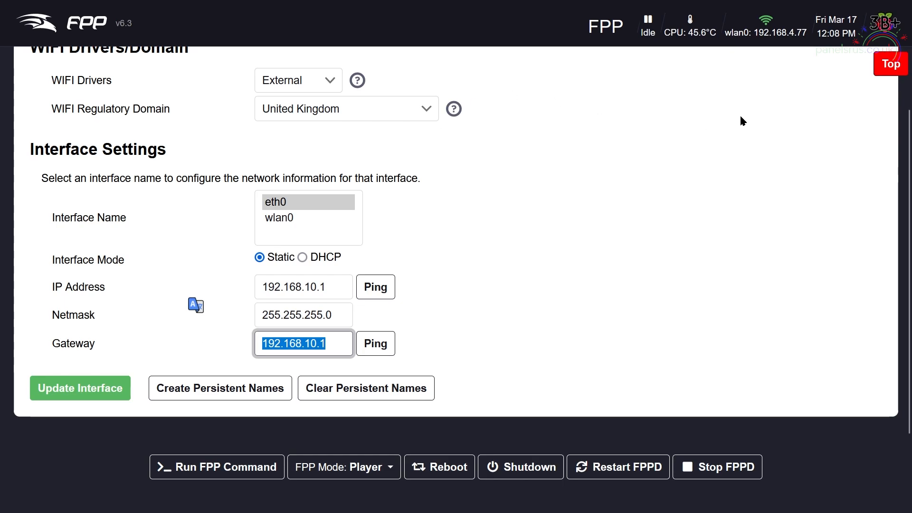
pyautogui.moveTo(592, 275)
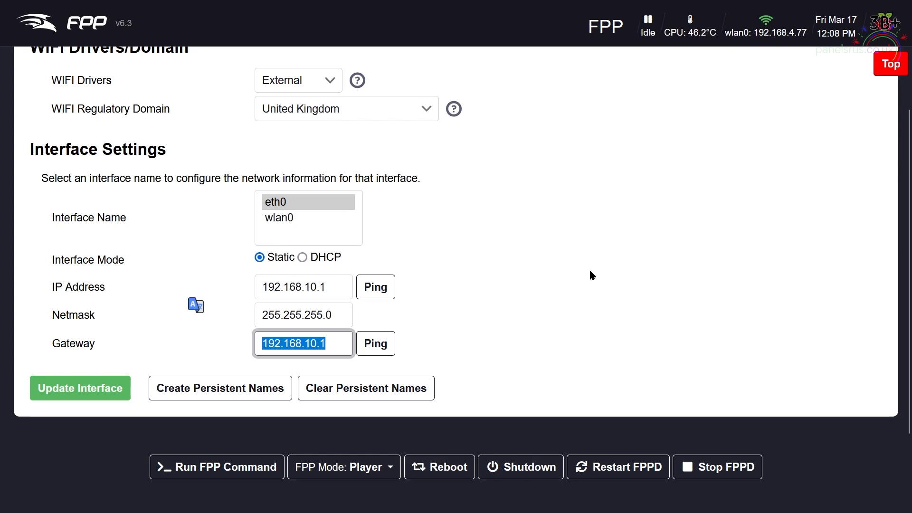
pyautogui.moveTo(515, 314)
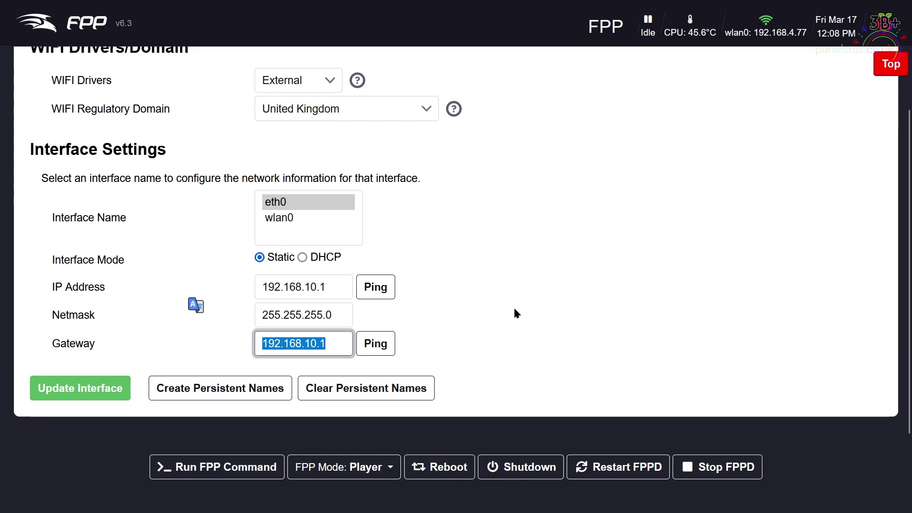
# Step: Finish the eth0 addresses and update the interface, dismissing the Check DNS reminder
pyautogui.write('19')
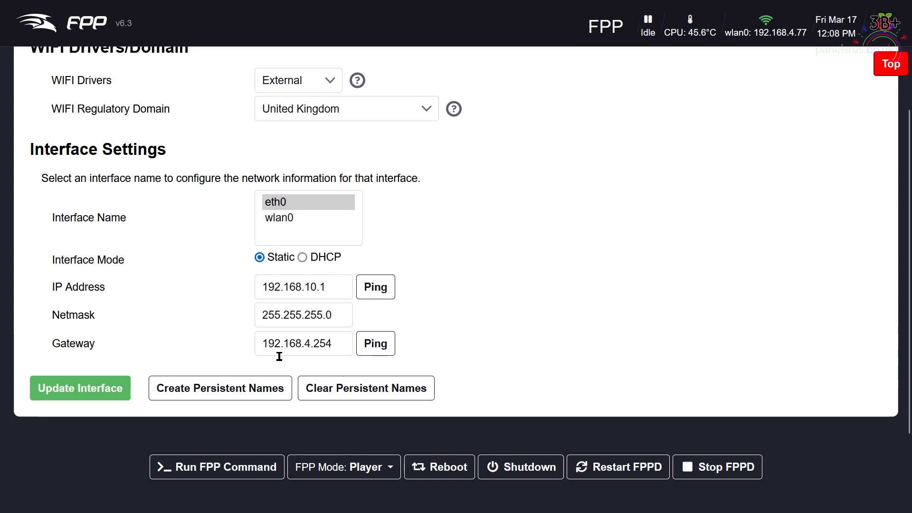
pyautogui.moveTo(244, 348)
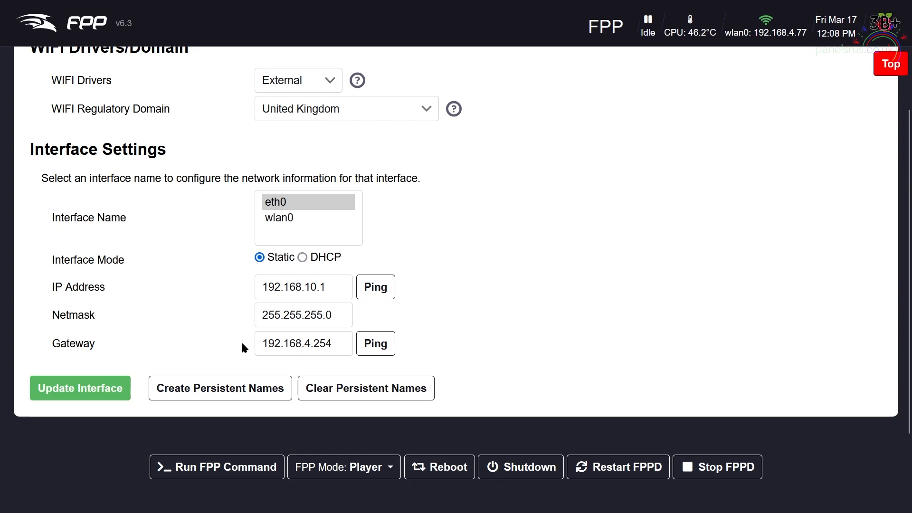
pyautogui.moveTo(235, 344)
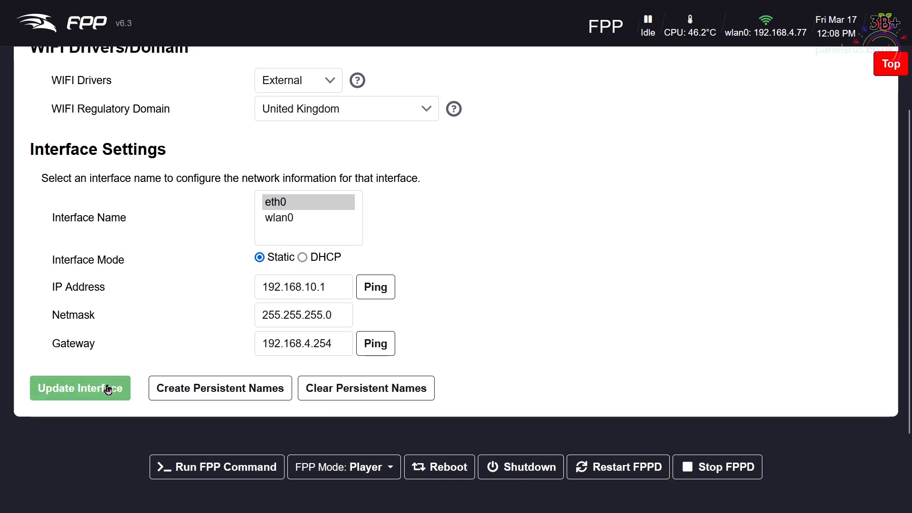
pyautogui.click(79, 388)
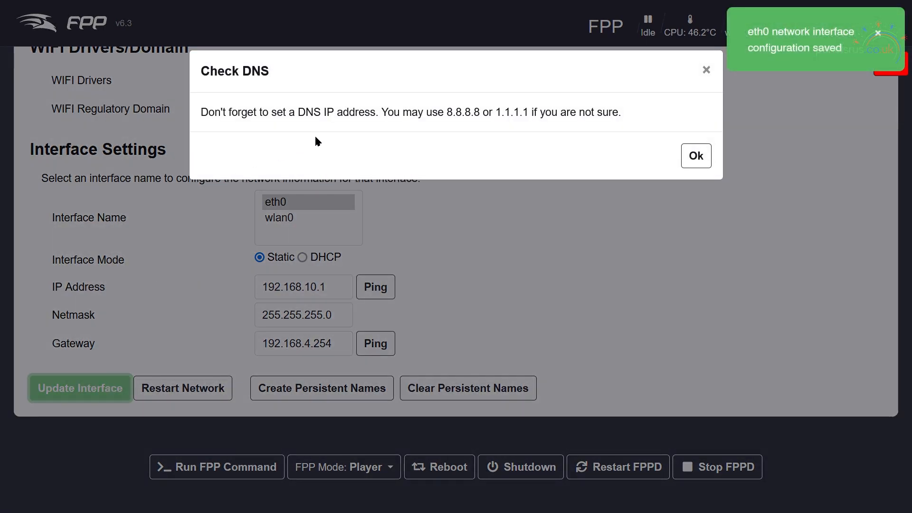
pyautogui.moveTo(312, 146)
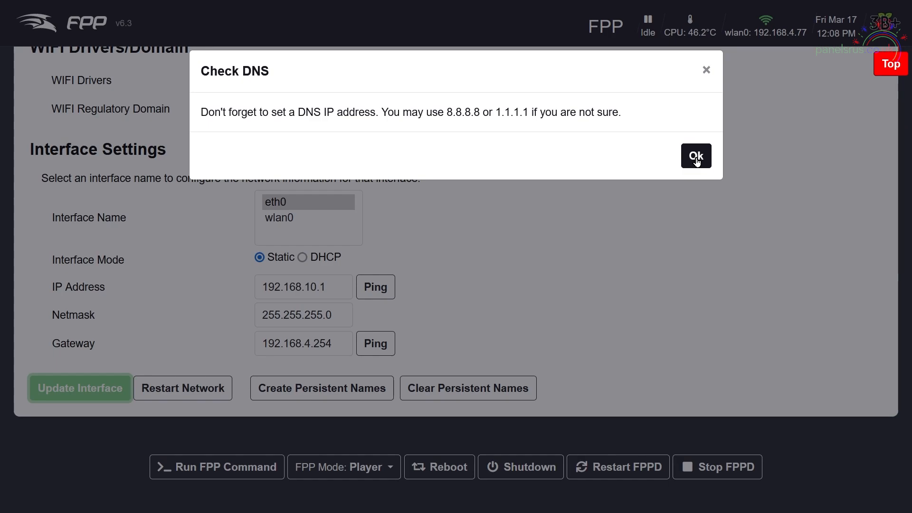
pyautogui.click(696, 155)
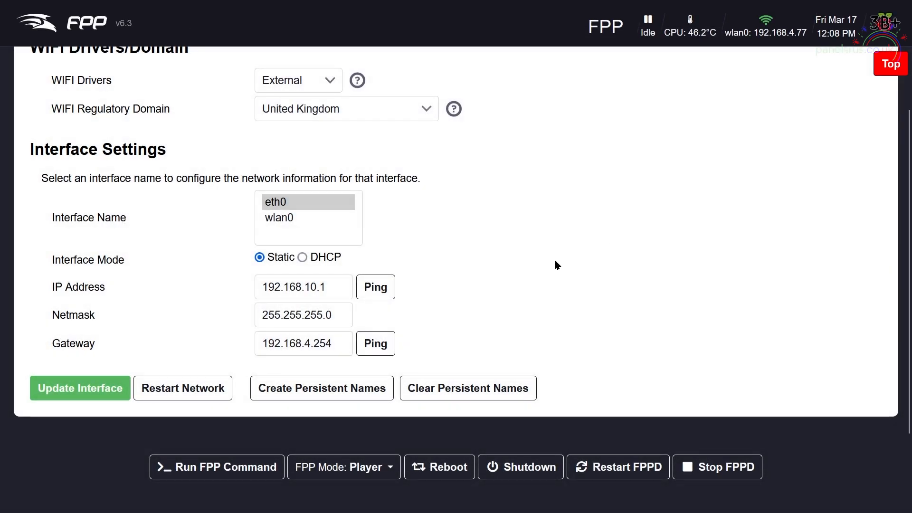
pyautogui.moveTo(535, 307)
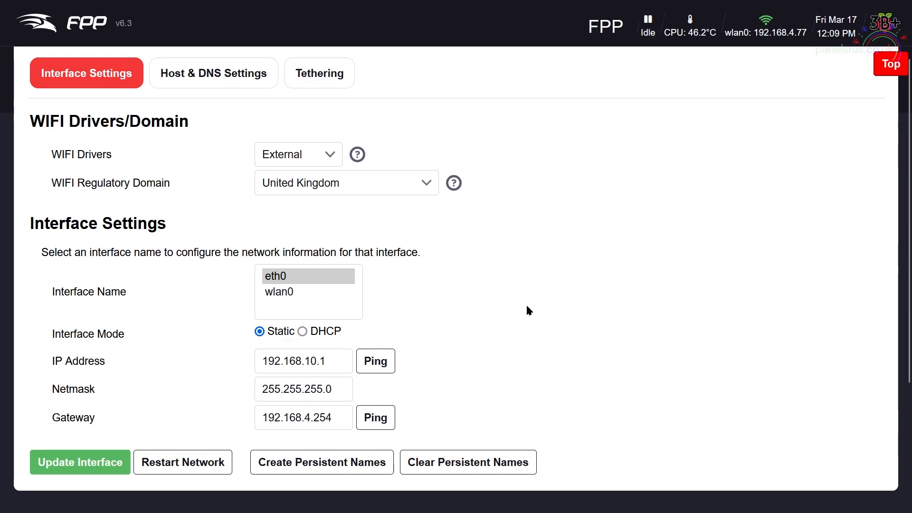
pyautogui.moveTo(527, 327)
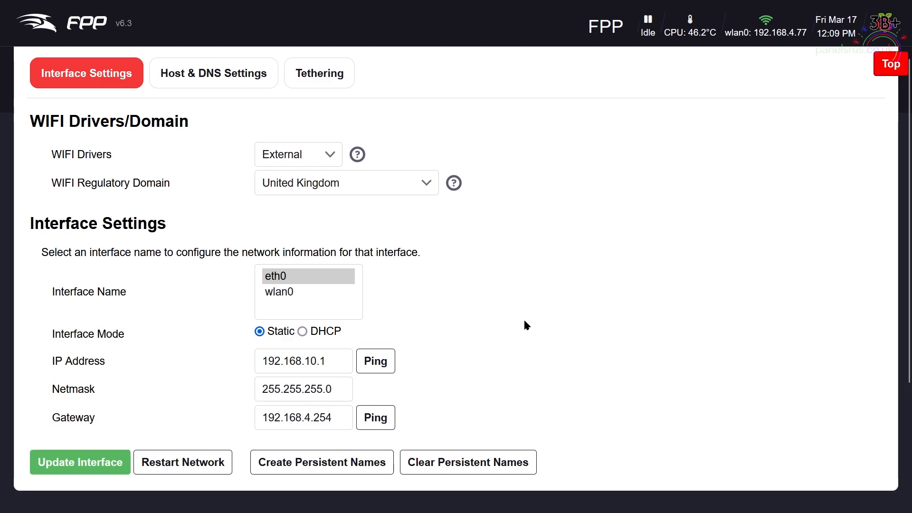
# Step: Update the eth0 interface again with gateway 192.168.4.254, dismissing the DNS reminder
pyautogui.scroll(-3)
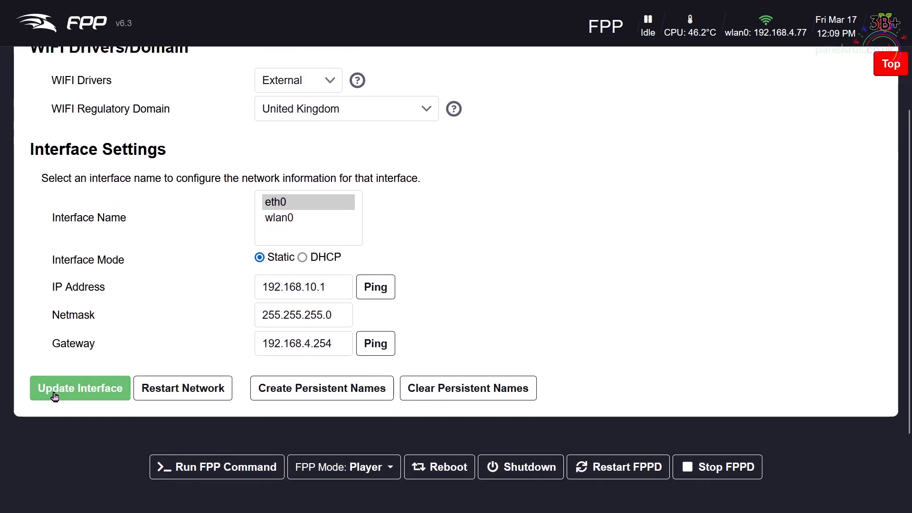
pyautogui.click(80, 388)
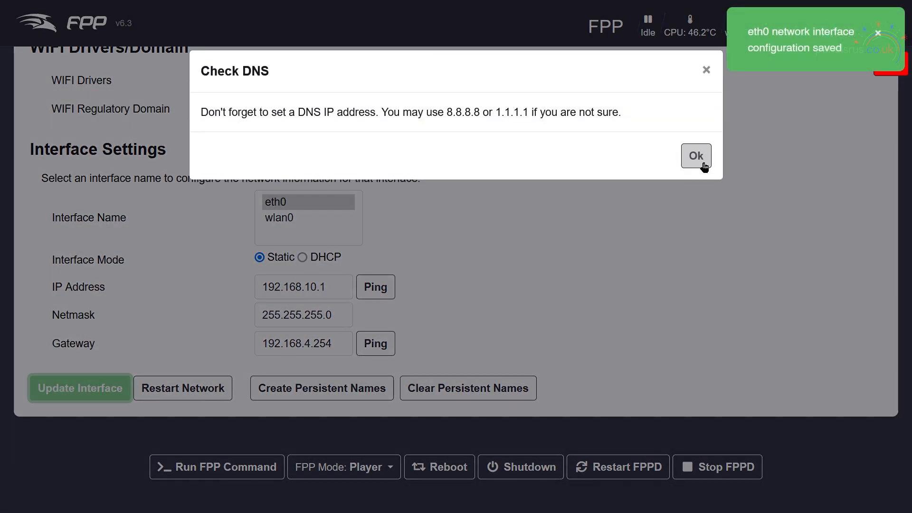
pyautogui.click(696, 156)
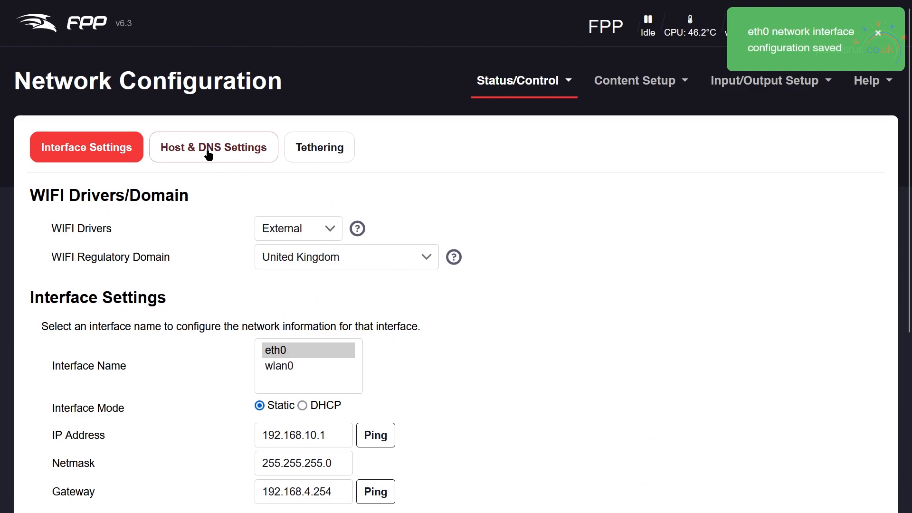
# Step: In Host & DNS Settings, set DNS Server Mode to DHCP and update DNS
pyautogui.click(212, 148)
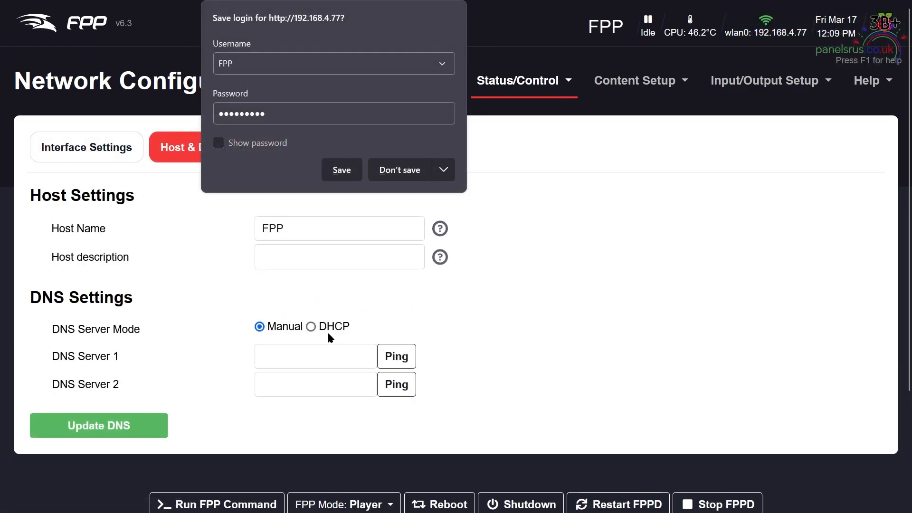
pyautogui.moveTo(312, 327)
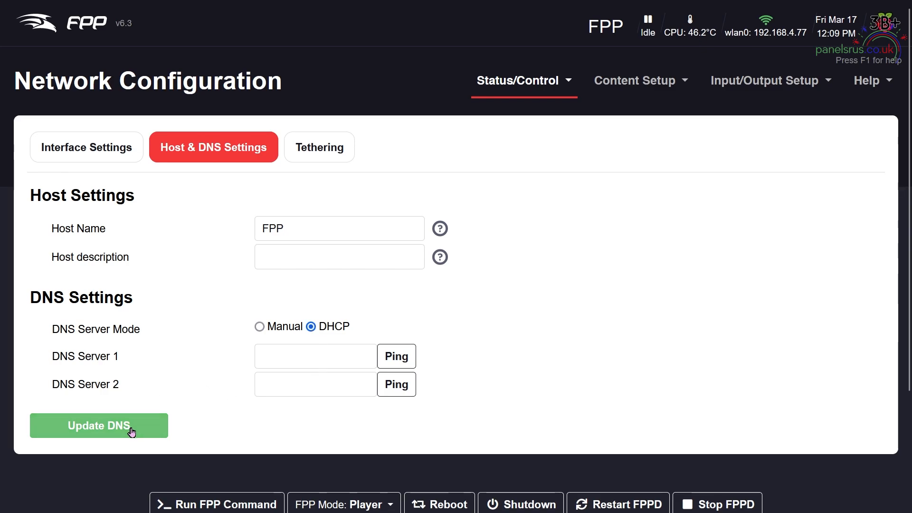
pyautogui.click(99, 425)
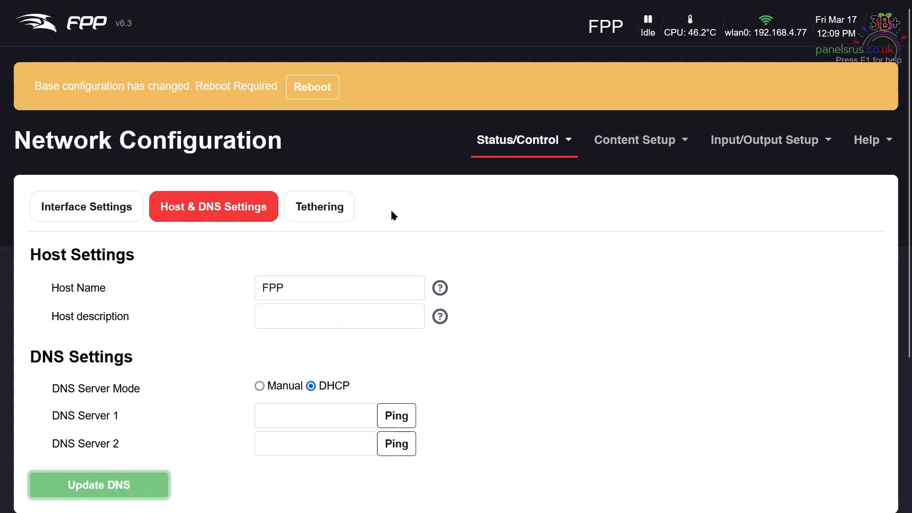
# Step: Reboot the player from the banner and confirm the reboot prompt
pyautogui.click(312, 86)
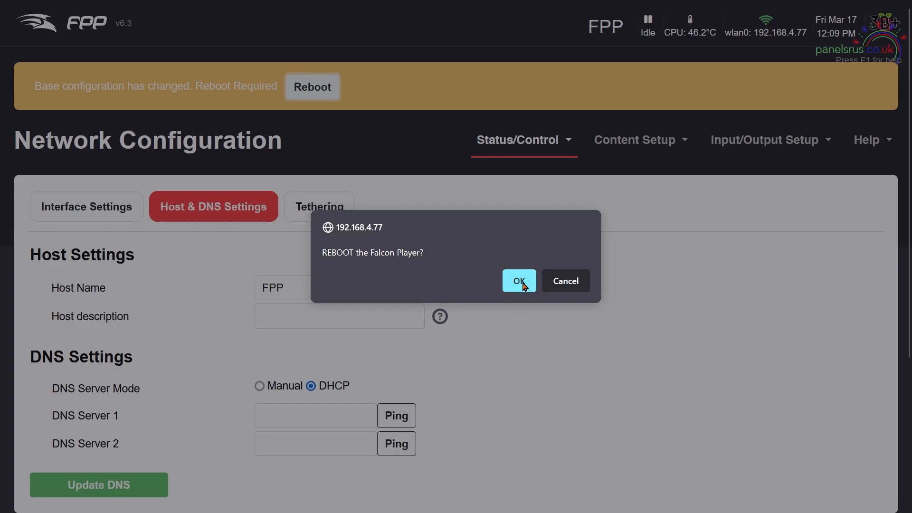
pyautogui.click(518, 280)
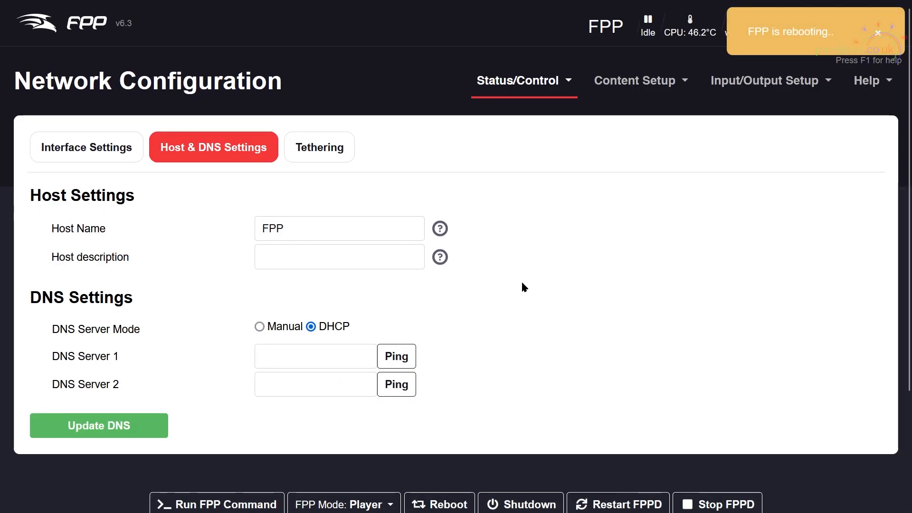
pyautogui.moveTo(527, 322)
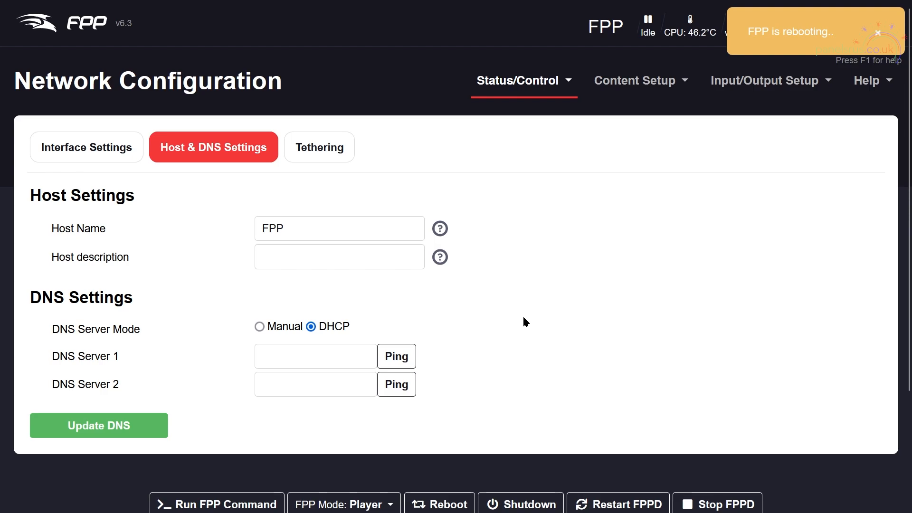
pyautogui.moveTo(521, 344)
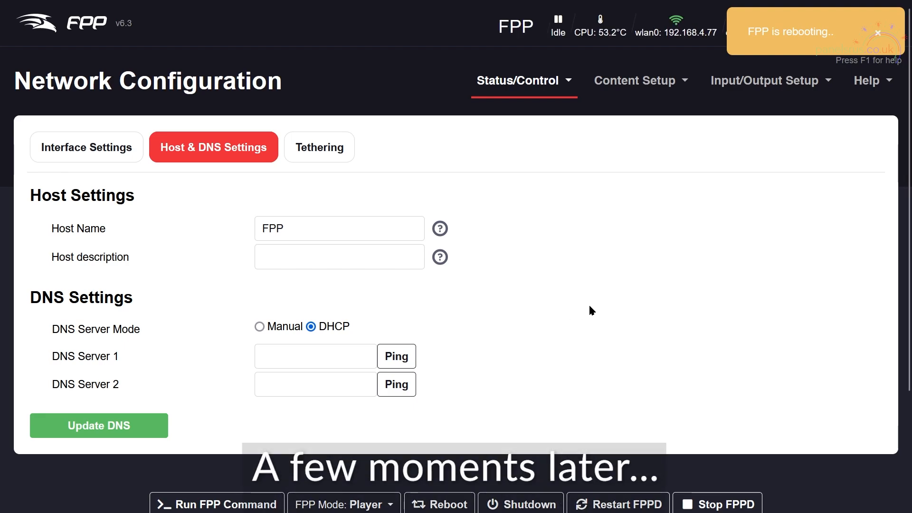
pyautogui.moveTo(775, 332)
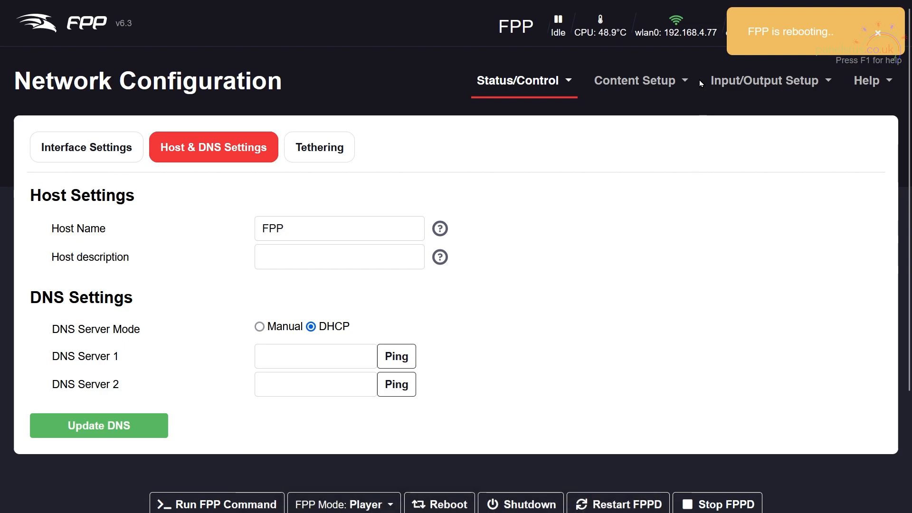
pyautogui.moveTo(688, 53)
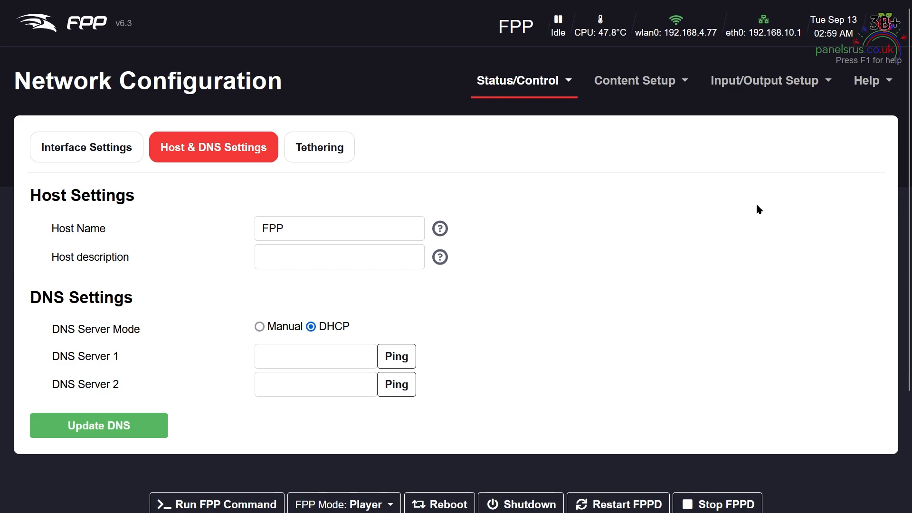
pyautogui.moveTo(758, 210)
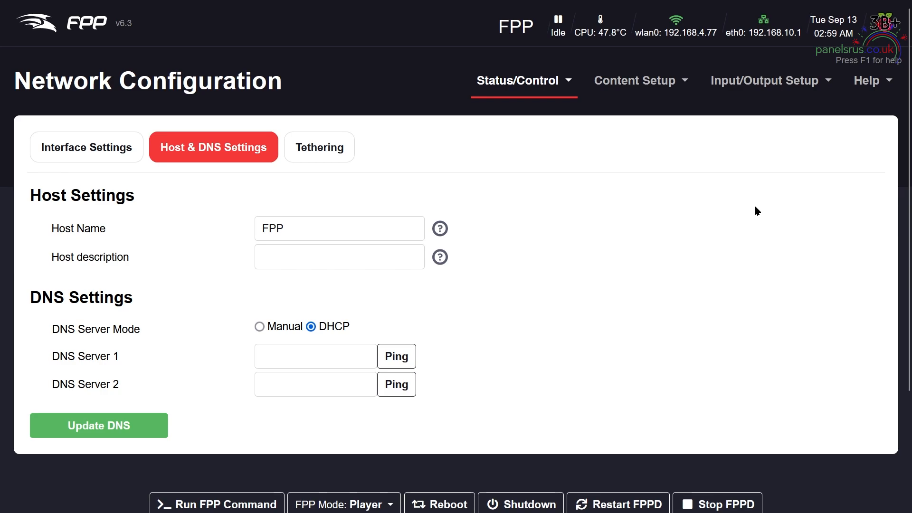
pyautogui.moveTo(696, 52)
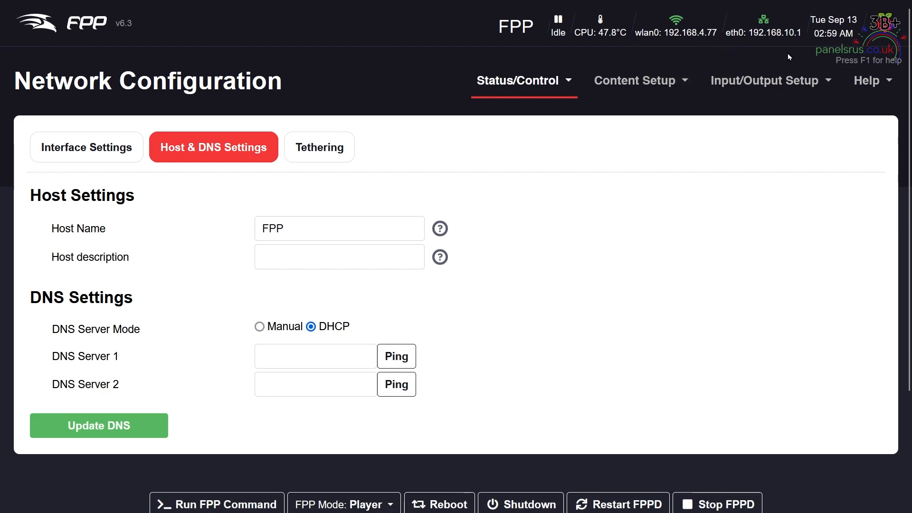
pyautogui.moveTo(792, 48)
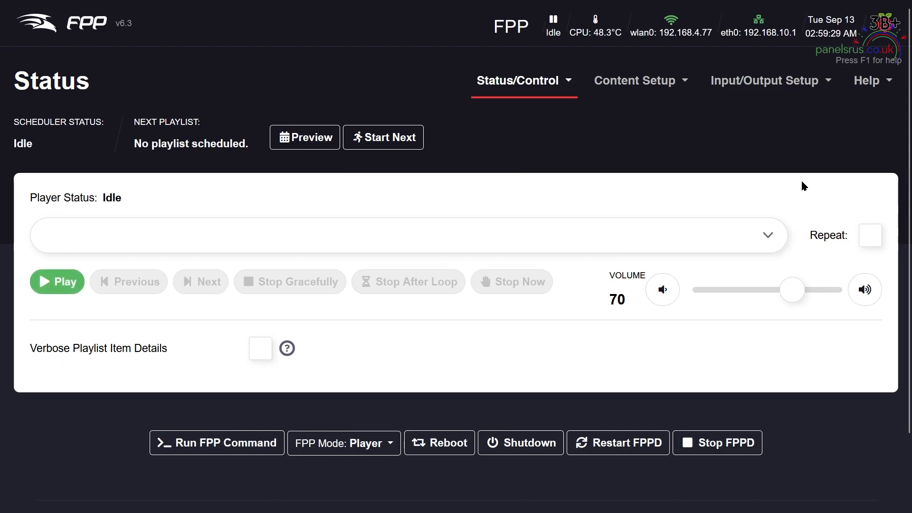
pyautogui.moveTo(745, 137)
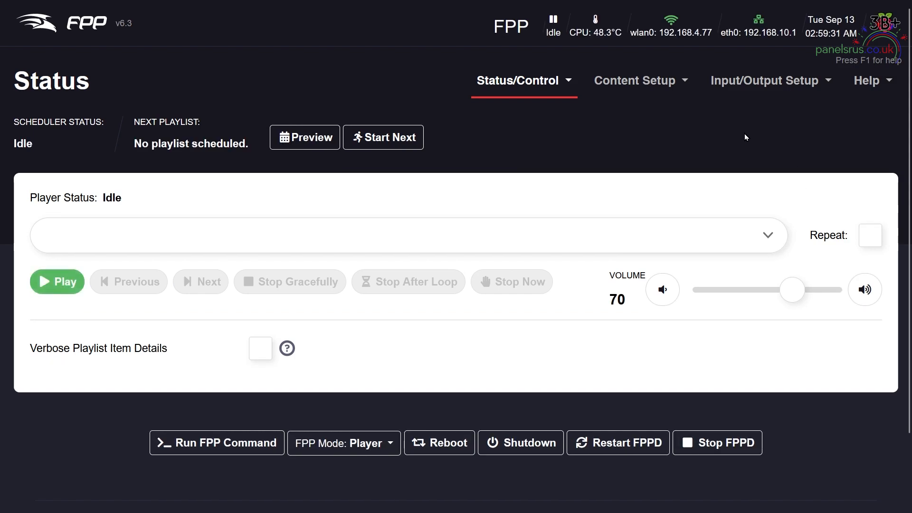
pyautogui.moveTo(734, 137)
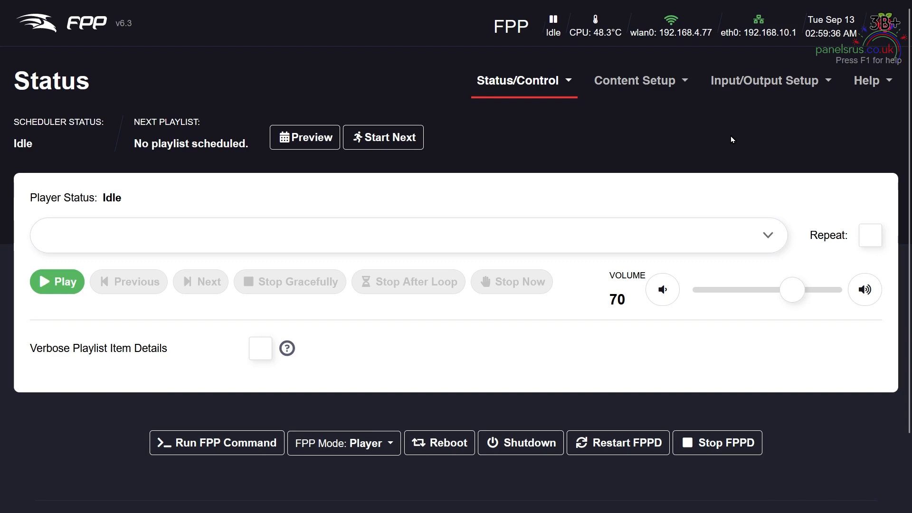
pyautogui.moveTo(699, 156)
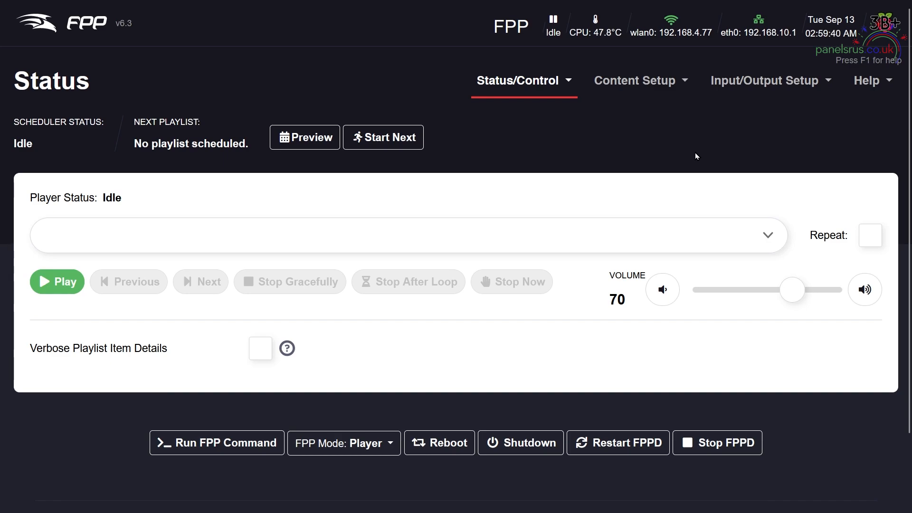
pyautogui.moveTo(658, 152)
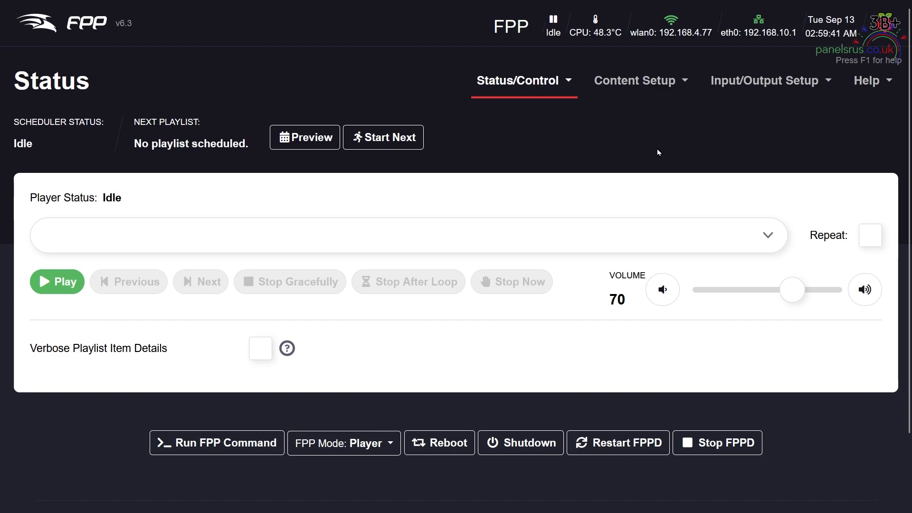
pyautogui.moveTo(665, 153)
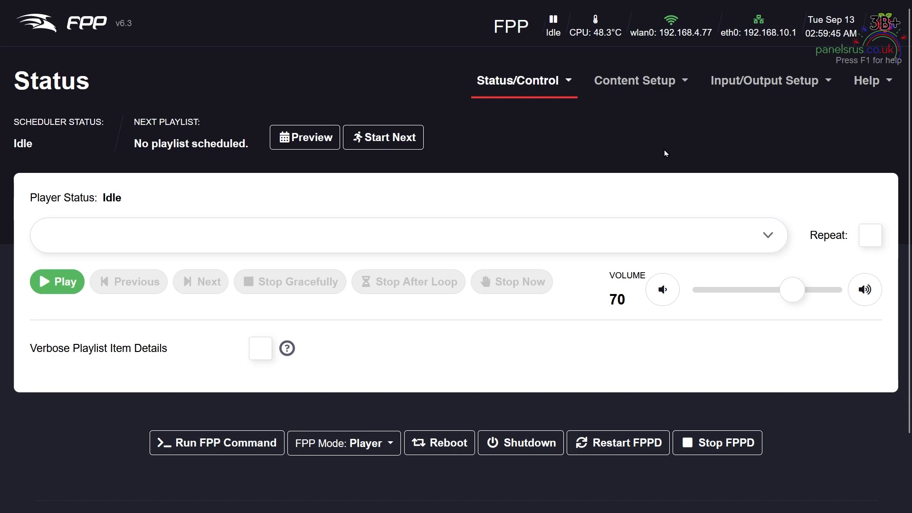